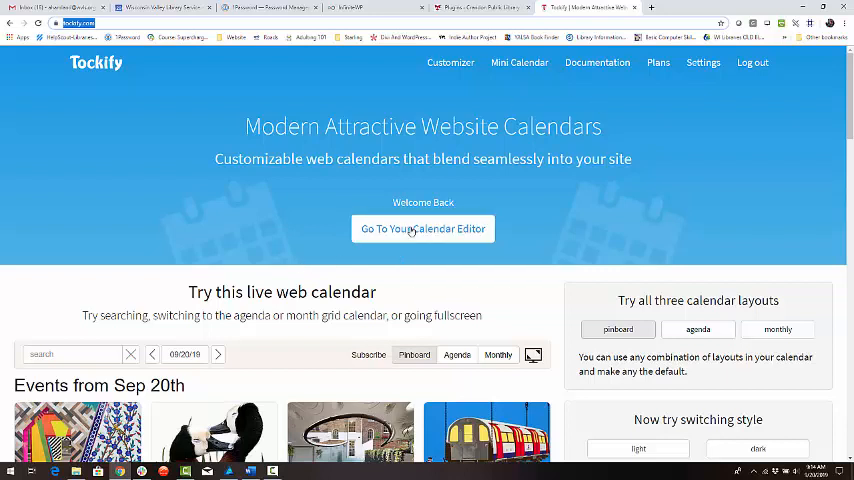
Open the calendar editor from the Tockify home page to view the event agenda.
click(422, 228)
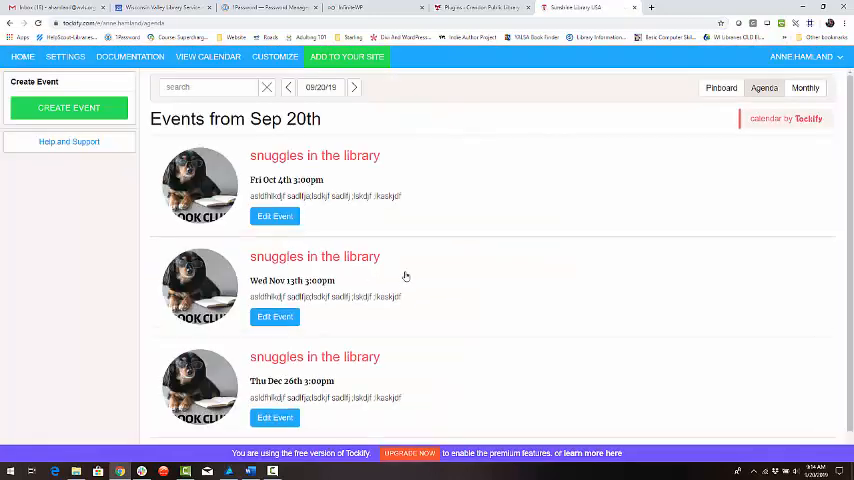
mouse_move(79, 121)
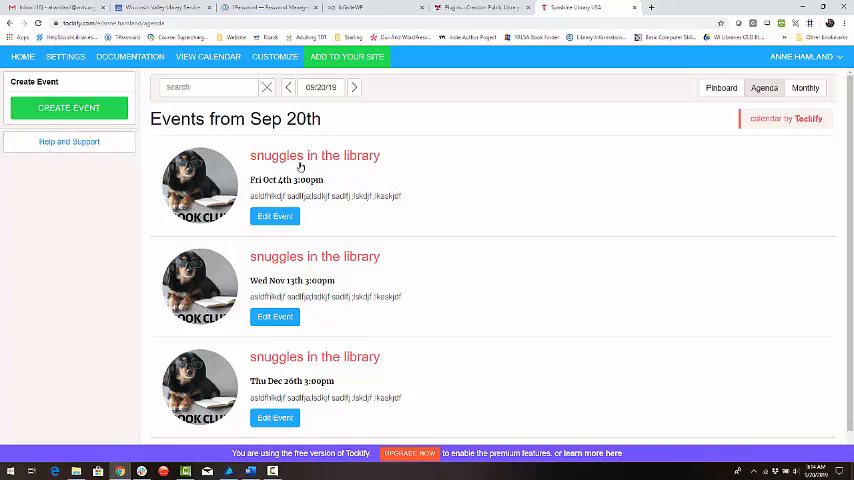
mouse_move(69, 108)
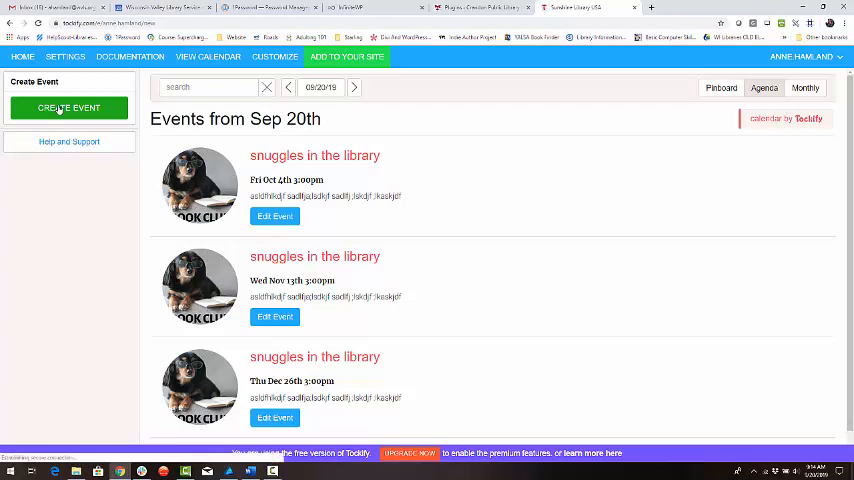
Create a 'Storytime' event with the book club dog image, starting 10/18/19.
click(68, 108)
text(Storytim)
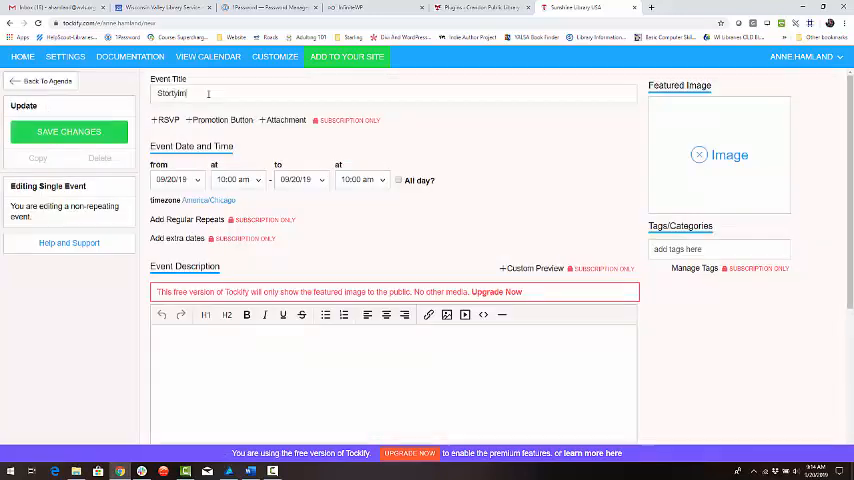
key(BackSpace)
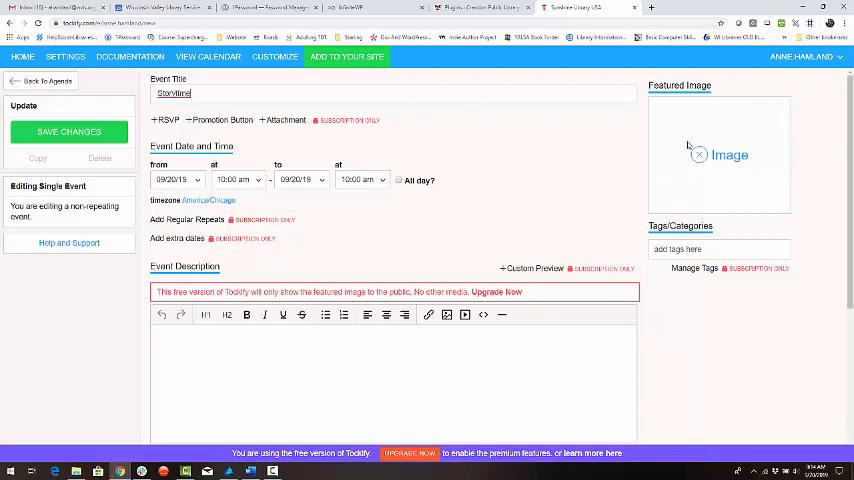
click(719, 155)
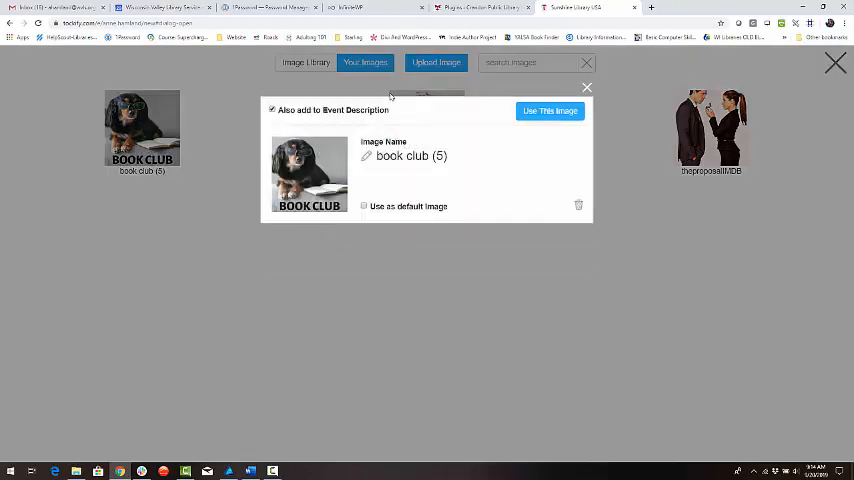
click(549, 110)
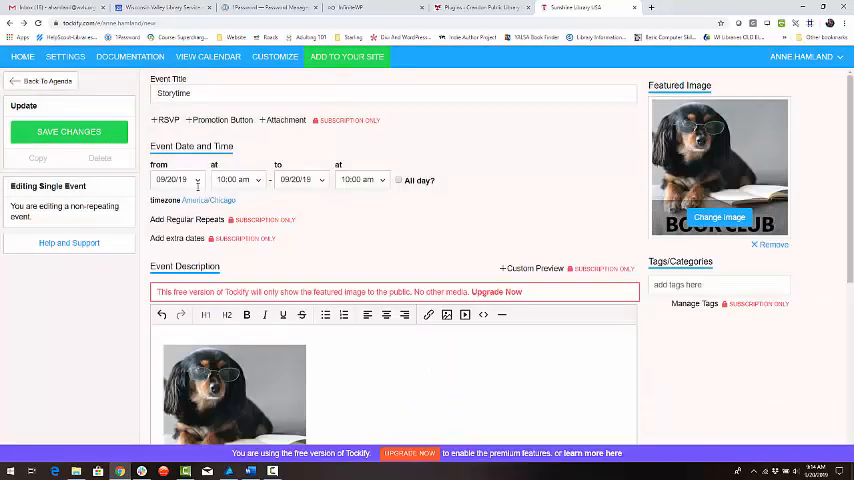
click(172, 179)
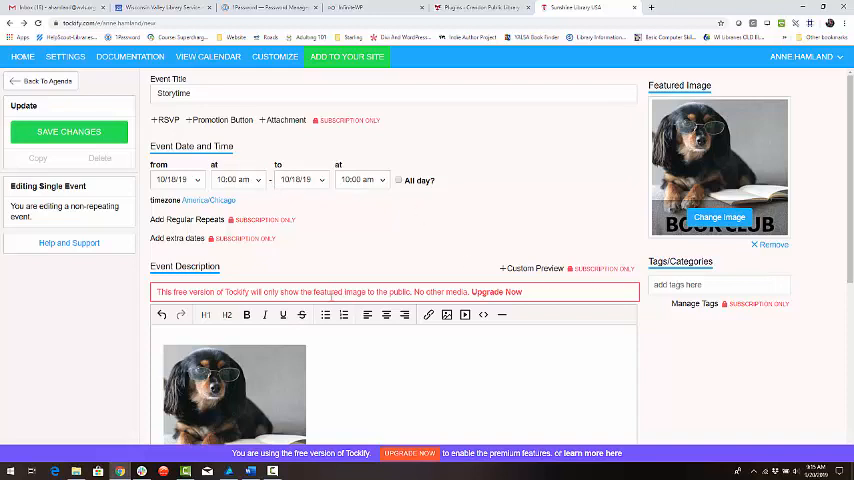
Enter 'Dinosaur storytime with books, songs, snacks, and playtime.' as the event description.
scroll(down, 3)
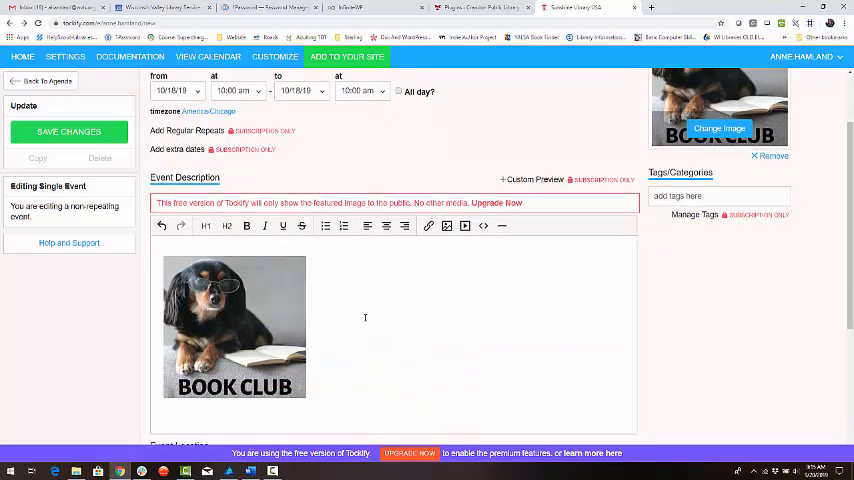
text(Dino)
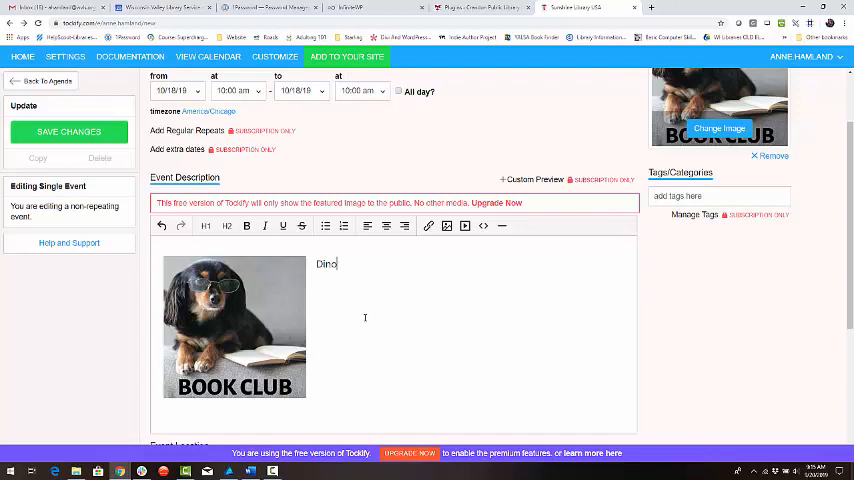
text(saur)
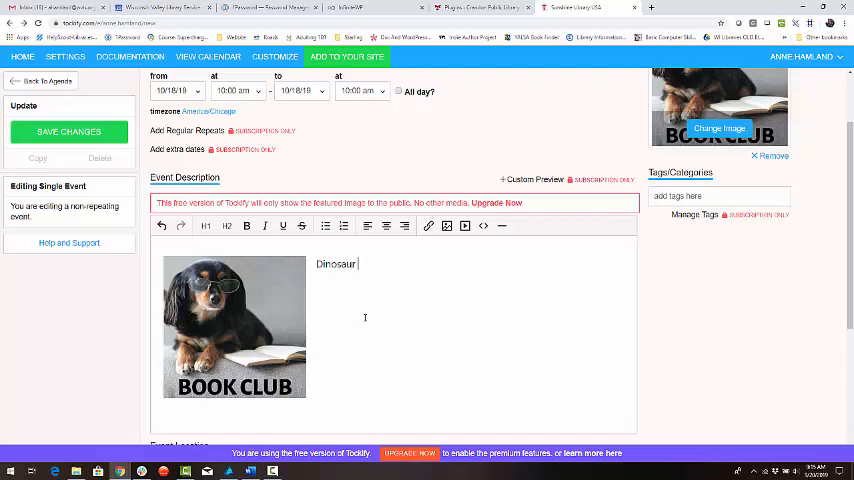
text(storytime with)
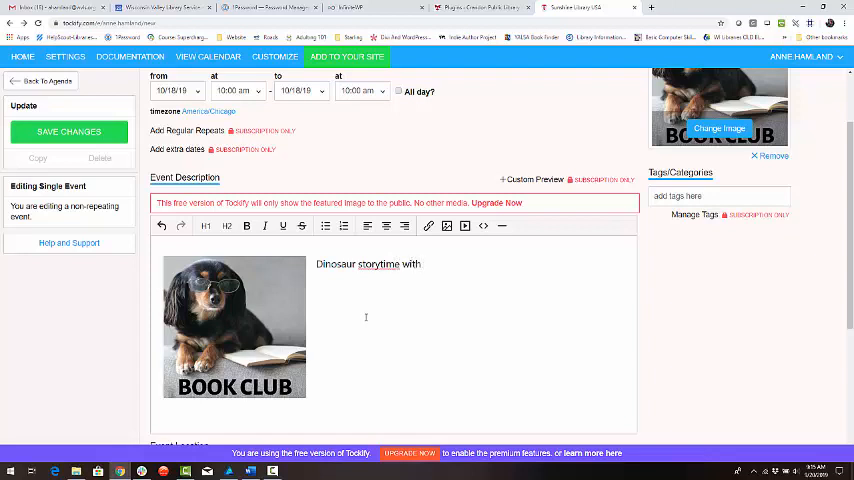
text(books, songs, snacks, and pl)
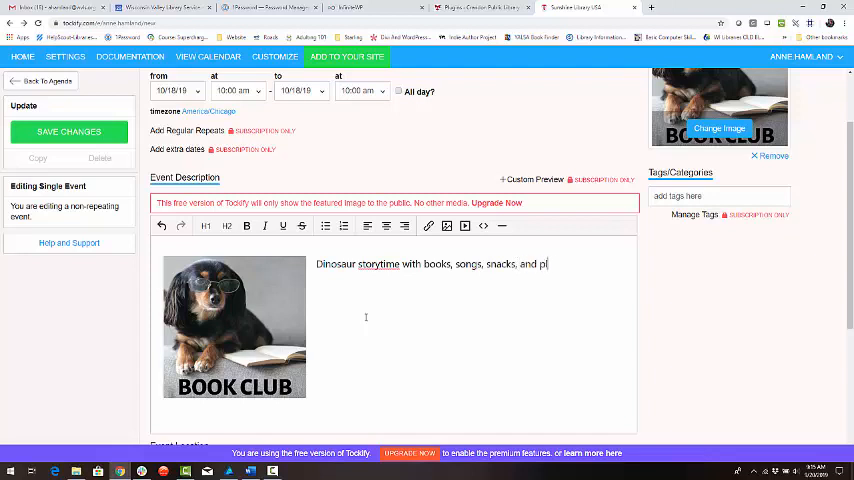
text(aytime.)
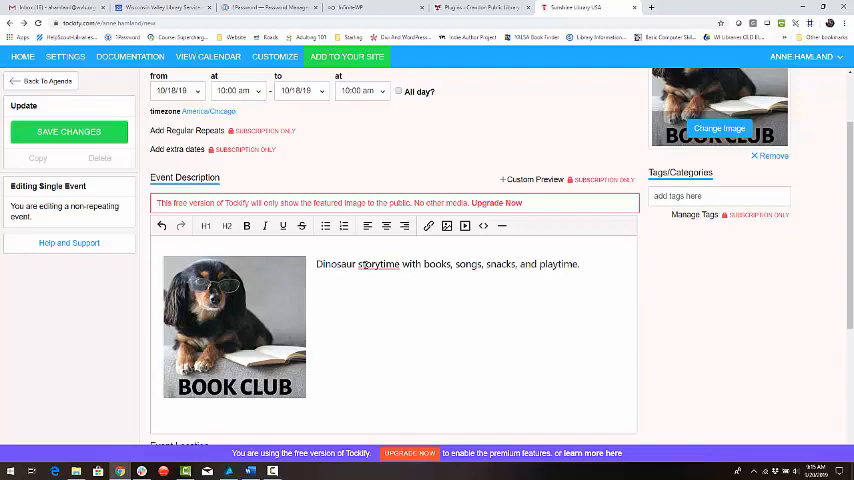
scroll(up, 3)
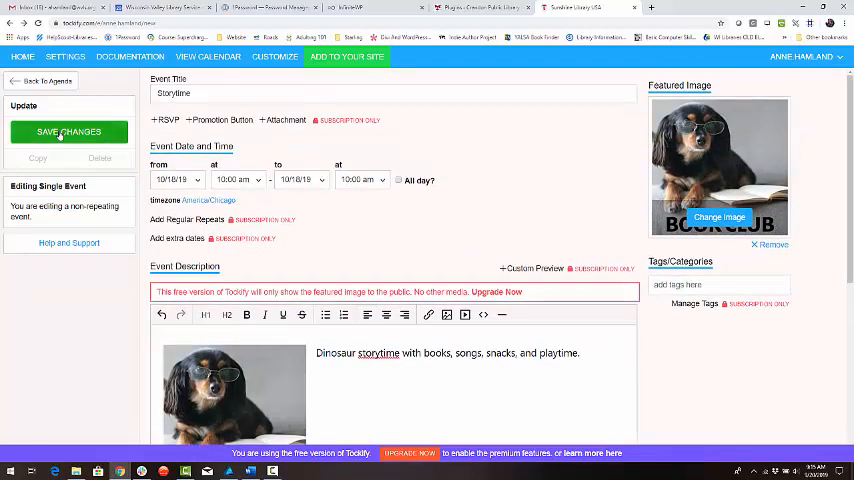
Save Storytime so it lists on Fri Oct 18th at 10:00am, then reopen it.
click(69, 131)
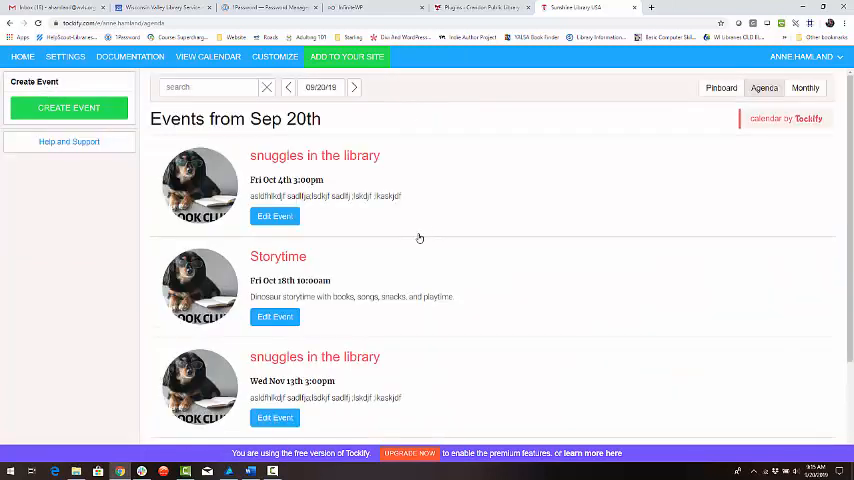
scroll(down, 3)
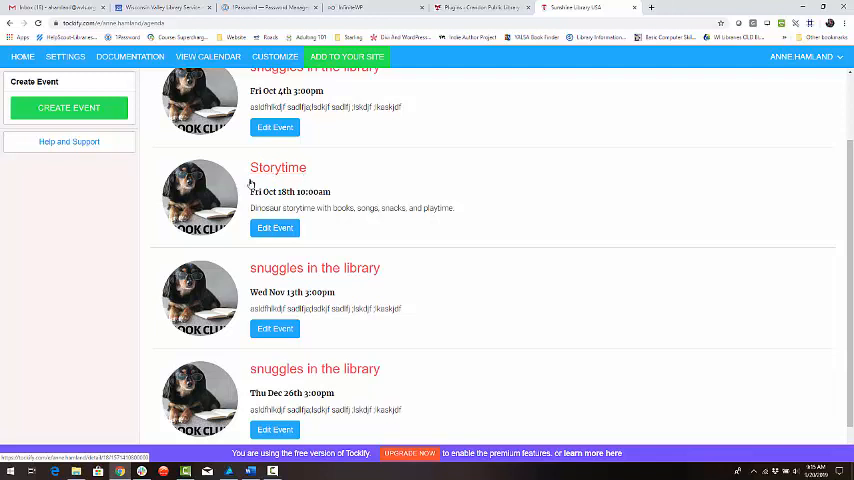
mouse_move(369, 225)
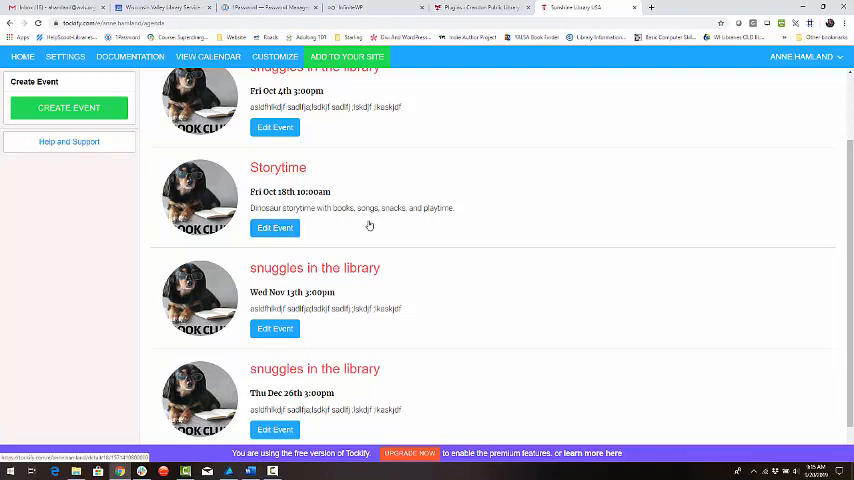
click(274, 228)
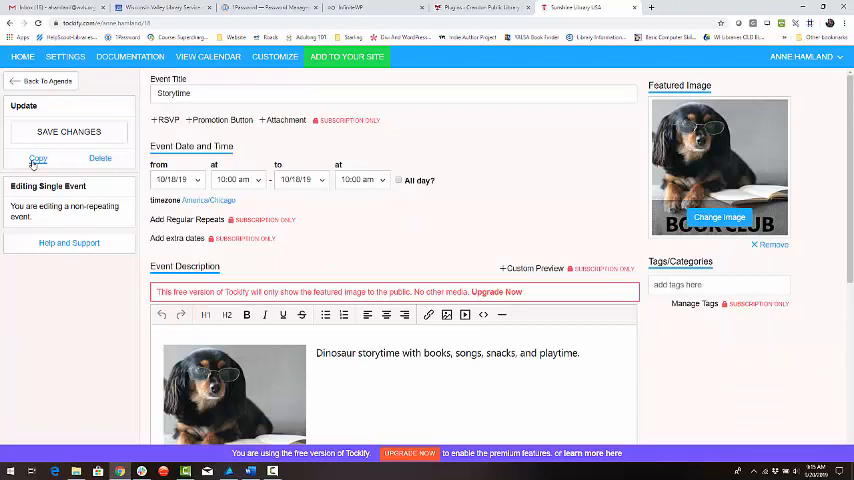
Copy Storytime as 'Storytime example 2' on October 25, describing a Pig storytime, and save.
click(40, 159)
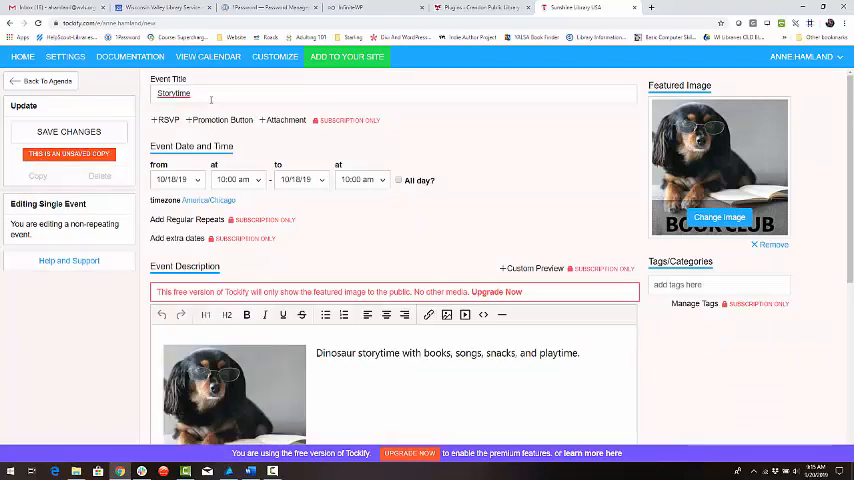
text(example 23)
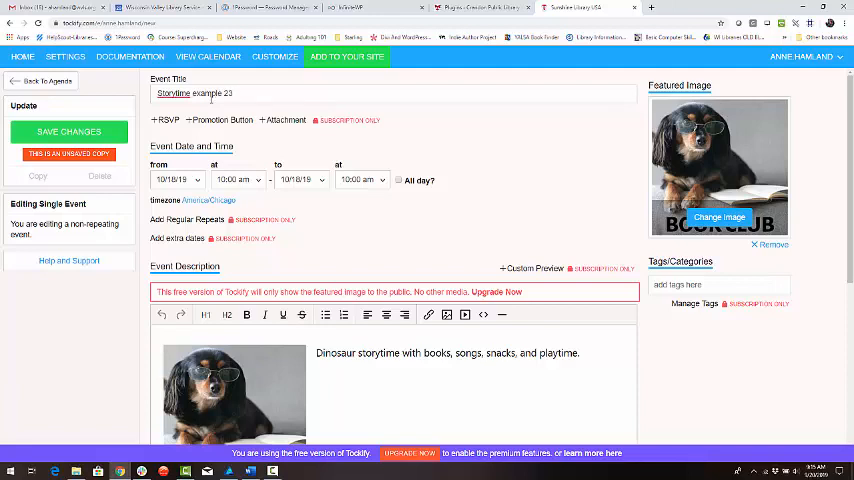
click(176, 179)
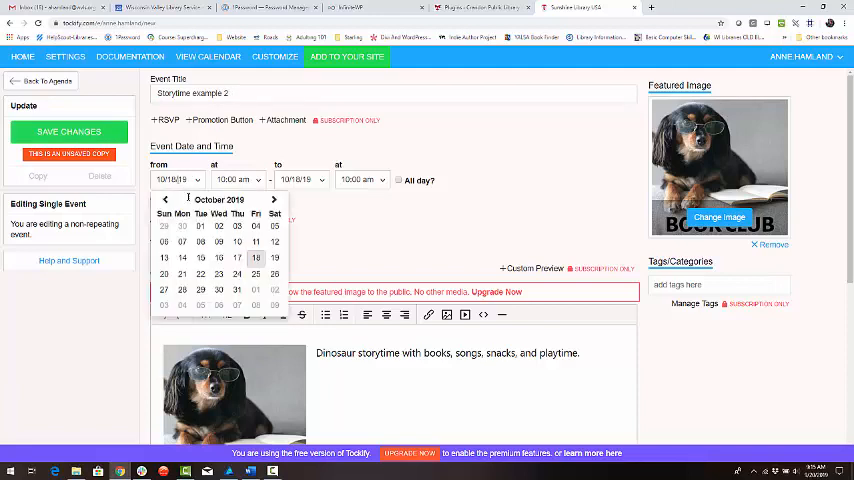
click(256, 258)
text(P)
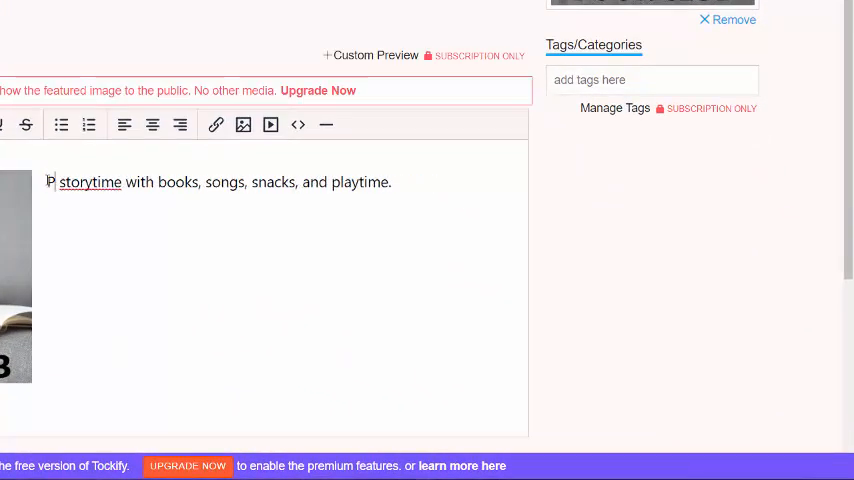
text(ig)
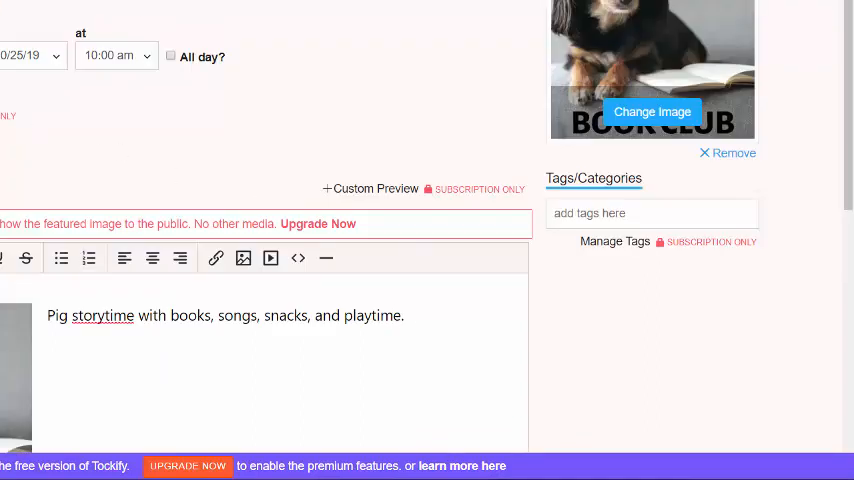
click(652, 111)
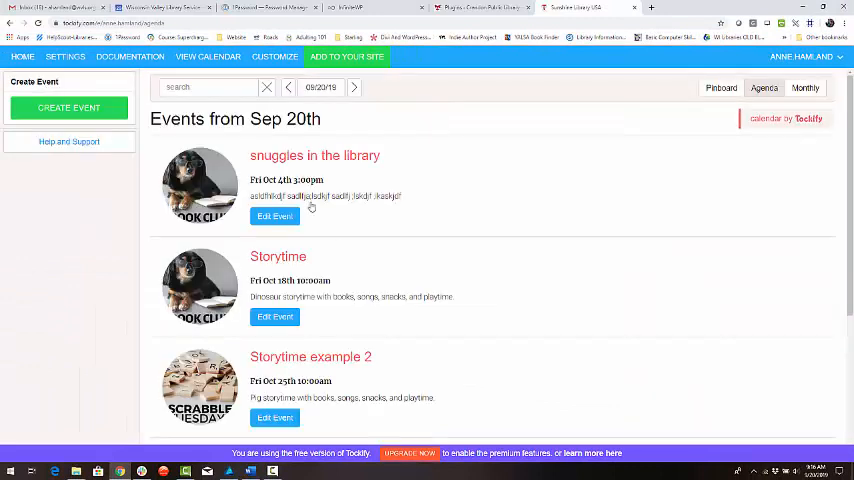
scroll(down, 3)
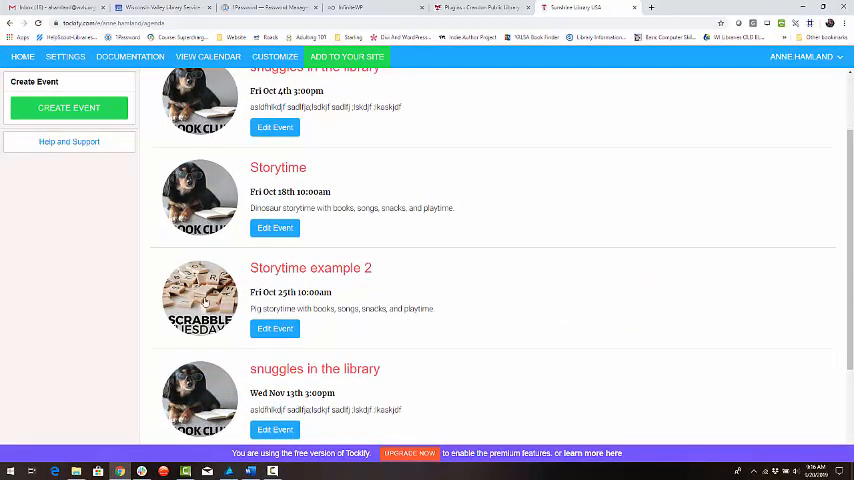
mouse_move(211, 204)
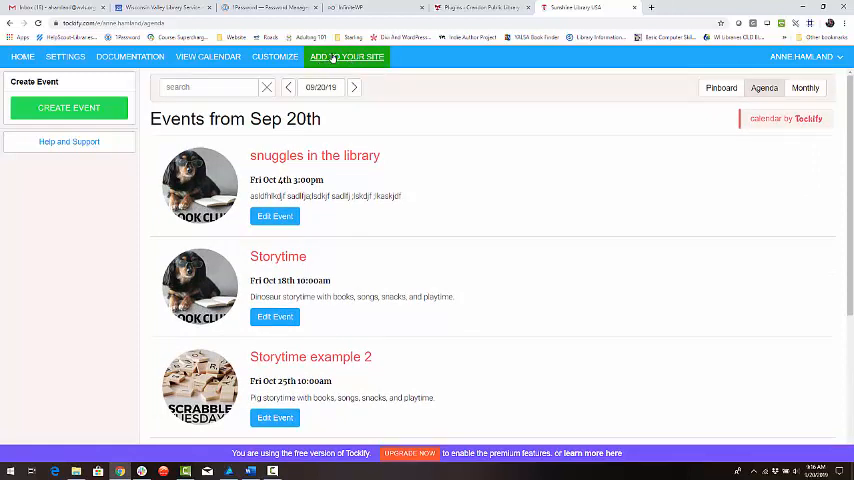
click(346, 47)
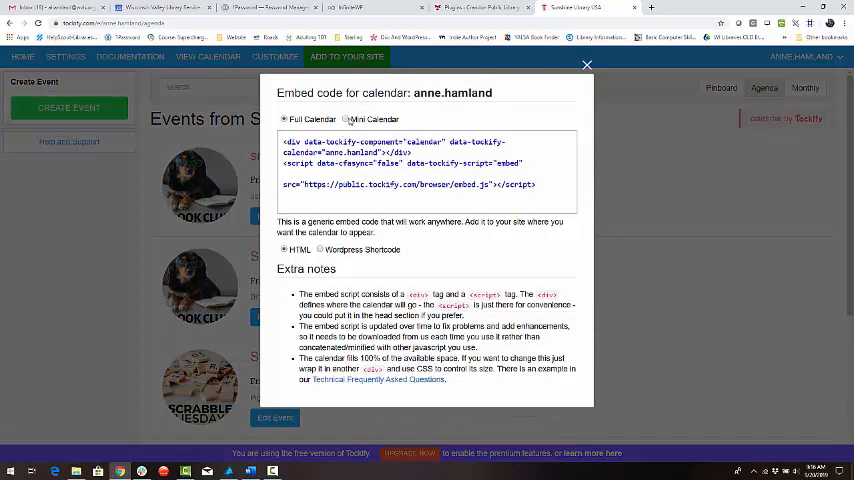
click(320, 199)
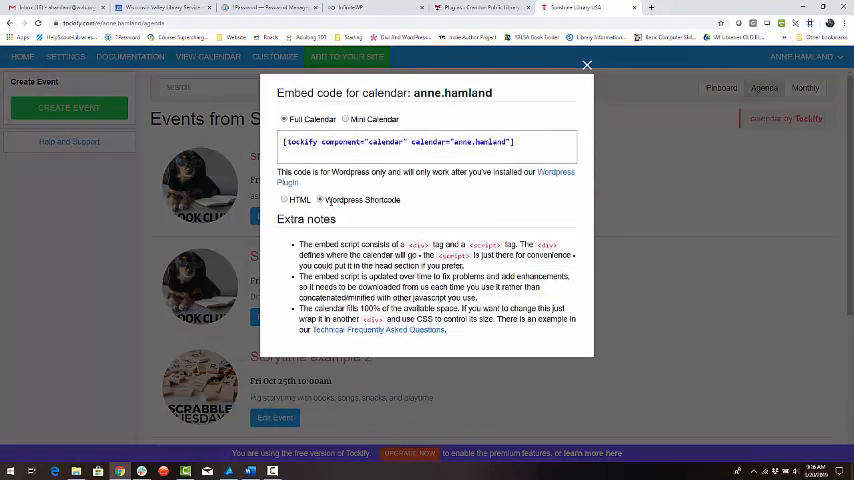